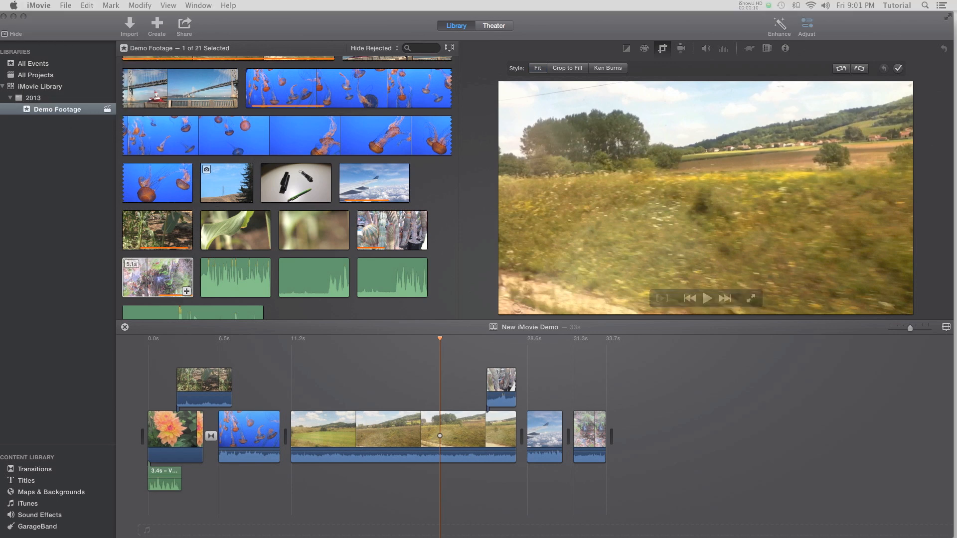
Check iMovie's version information in the About window and dismiss it.
{"action": "left_click", "coordinate": [42, 6]}
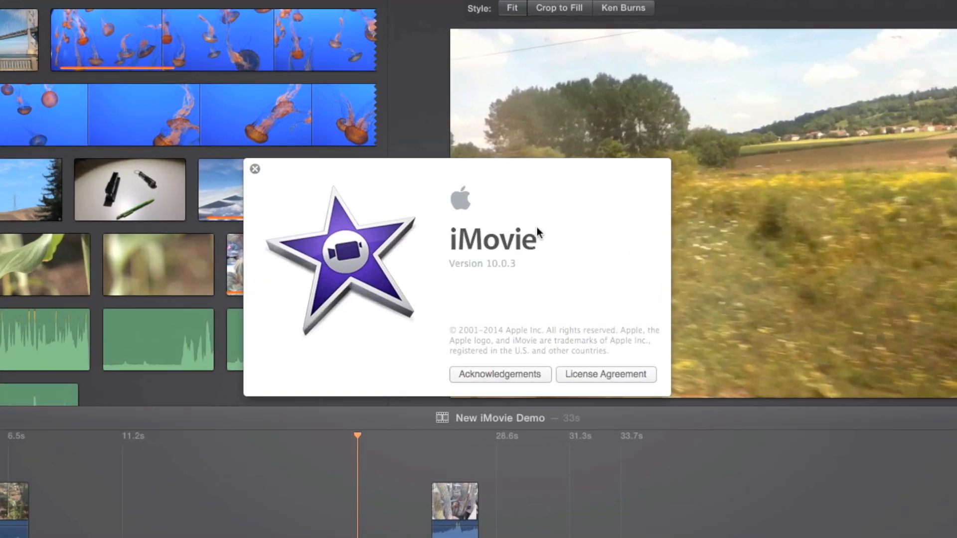
{"action": "left_click", "coordinate": [254, 169]}
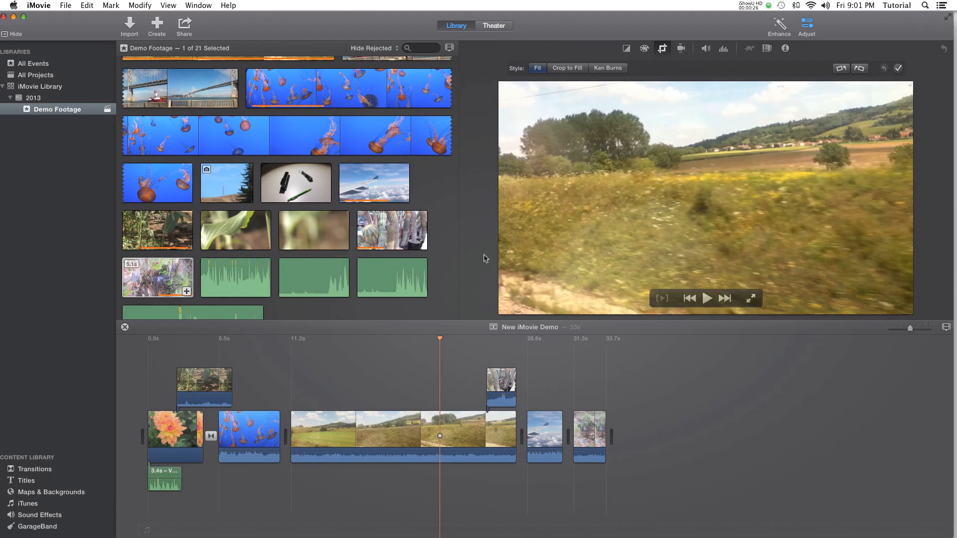
Drag the Focus title from Titles to the end of the timeline and start editing its text.
{"action": "left_click", "coordinate": [26, 480]}
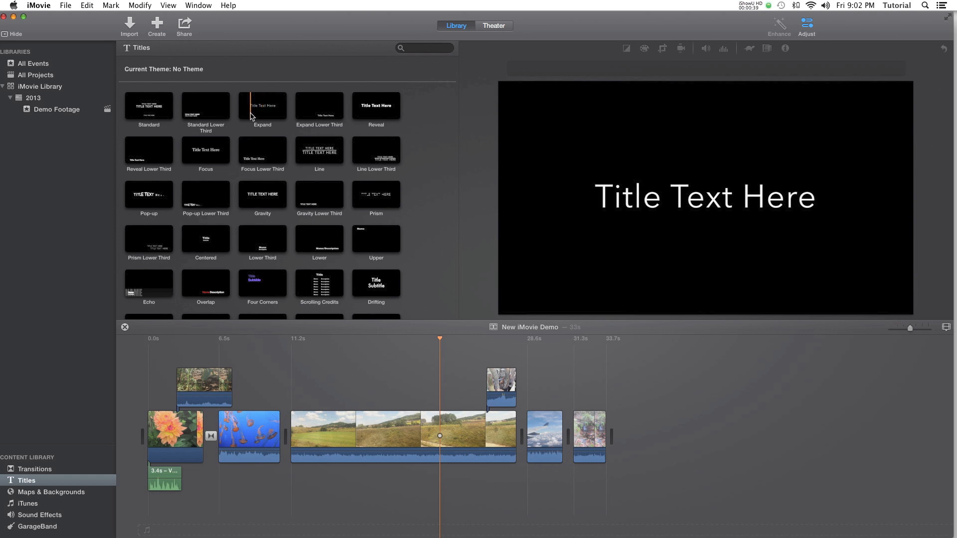
{"action": "left_click", "coordinate": [205, 149]}
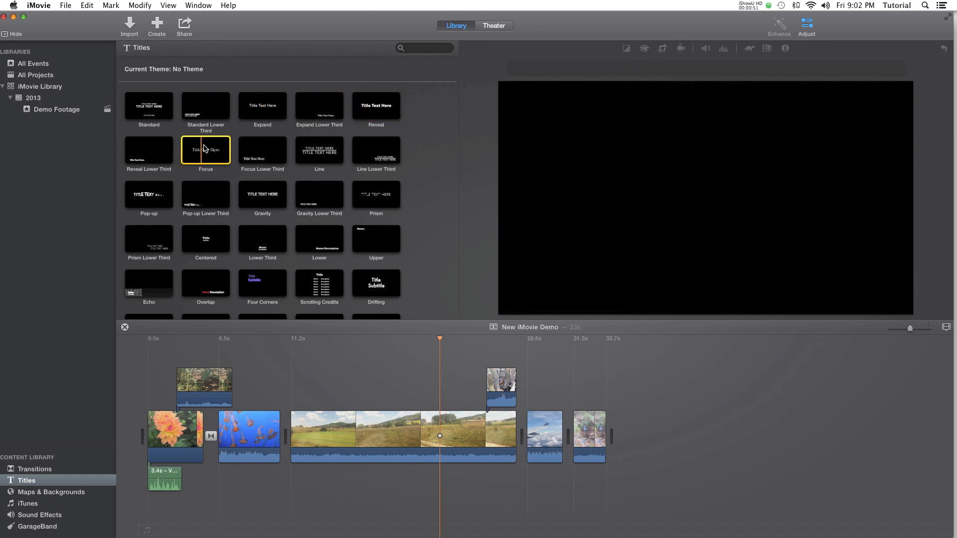
{"action": "left_click_drag", "start_coordinate": [205, 149], "coordinate": [501, 342]}
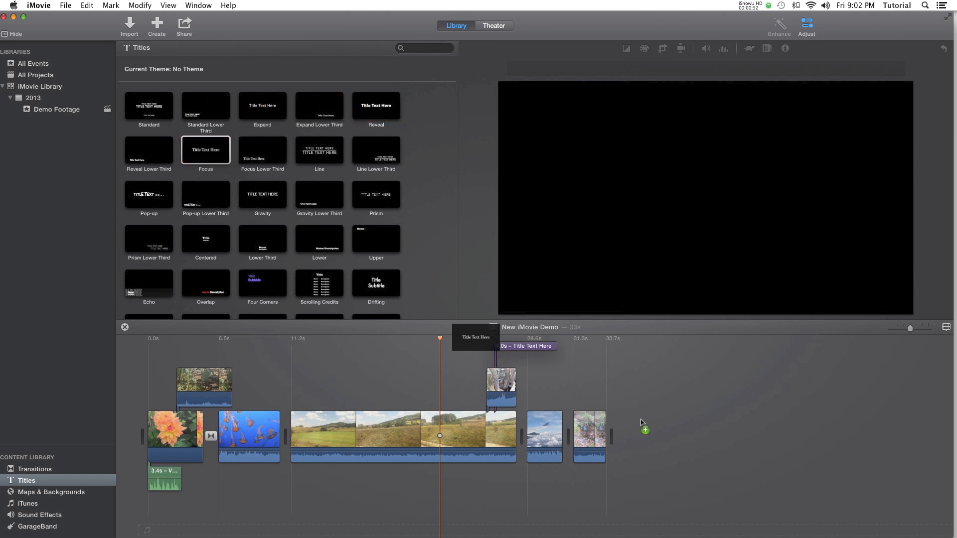
{"action": "left_click_drag", "start_coordinate": [525, 346], "coordinate": [641, 436]}
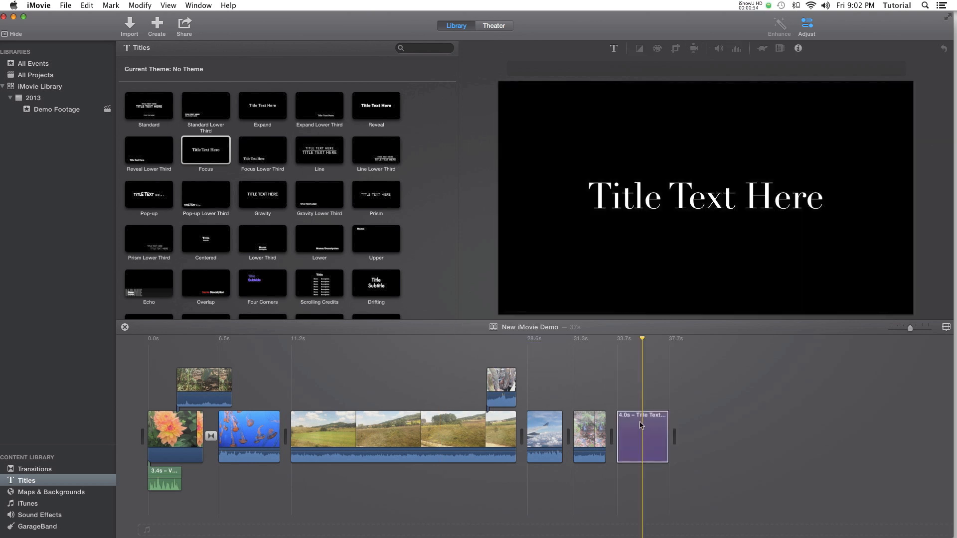
{"action": "double_click", "coordinate": [706, 196]}
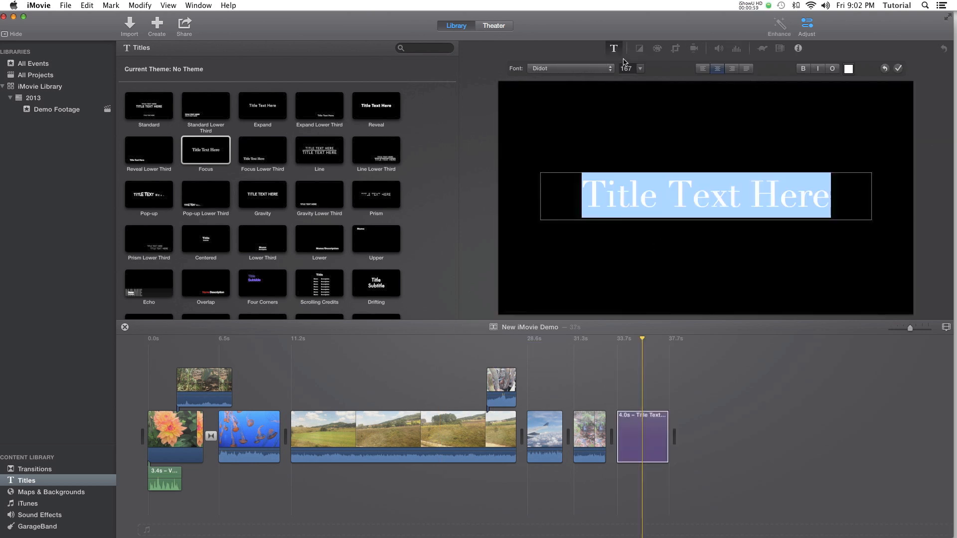
Choose Show Fonts… from the title's Font pop-up and browse the available typefaces.
{"action": "left_click", "coordinate": [570, 68]}
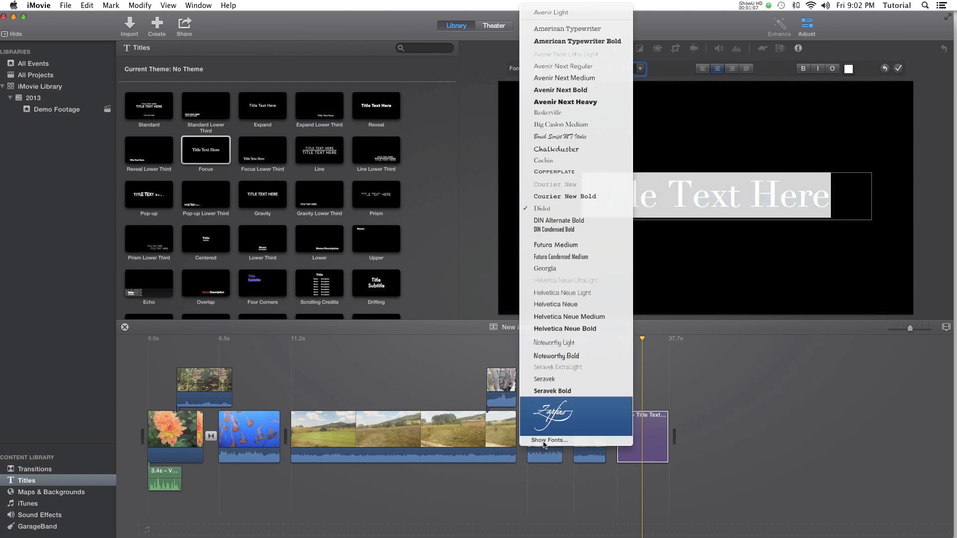
{"action": "mouse_move", "coordinate": [548, 441]}
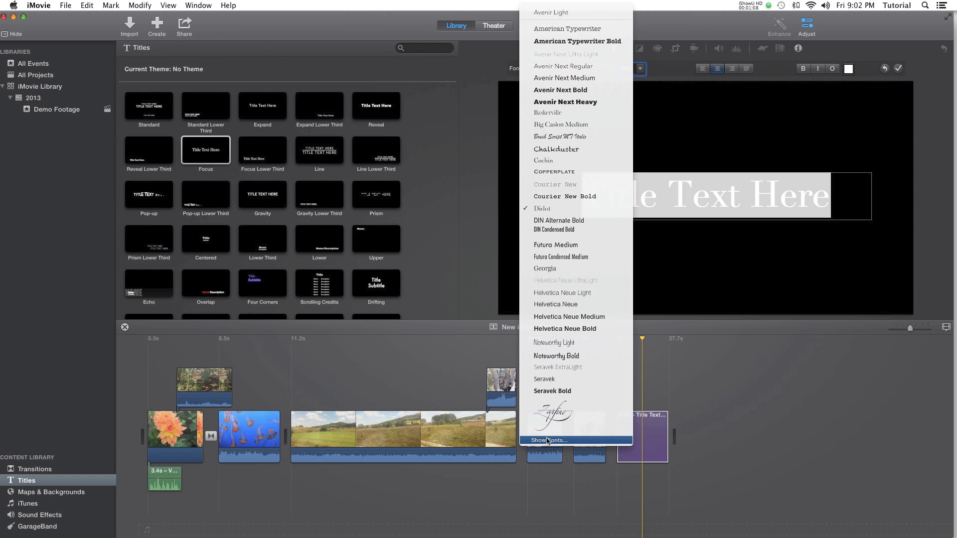
{"action": "left_click", "coordinate": [547, 440]}
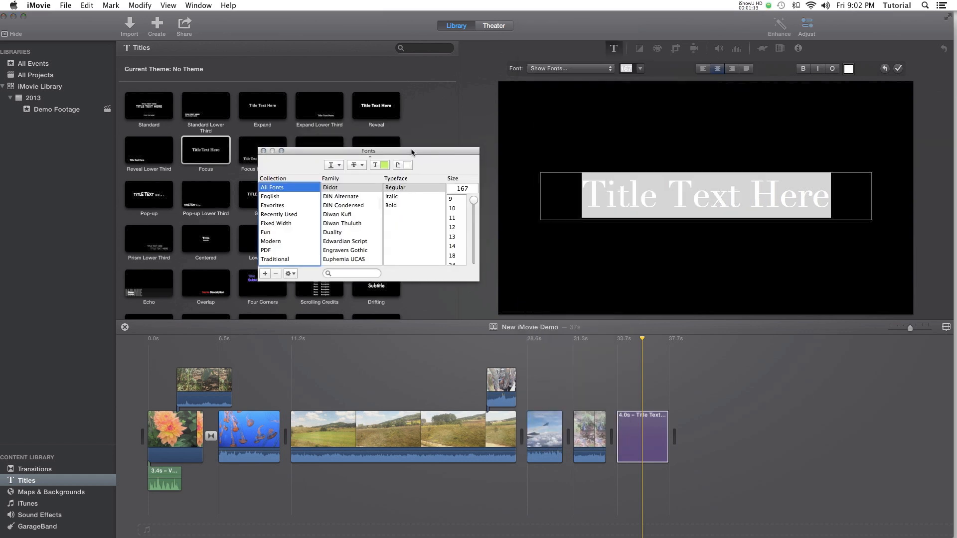
{"action": "scroll", "scroll_direction": "down", "scroll_amount": 3}
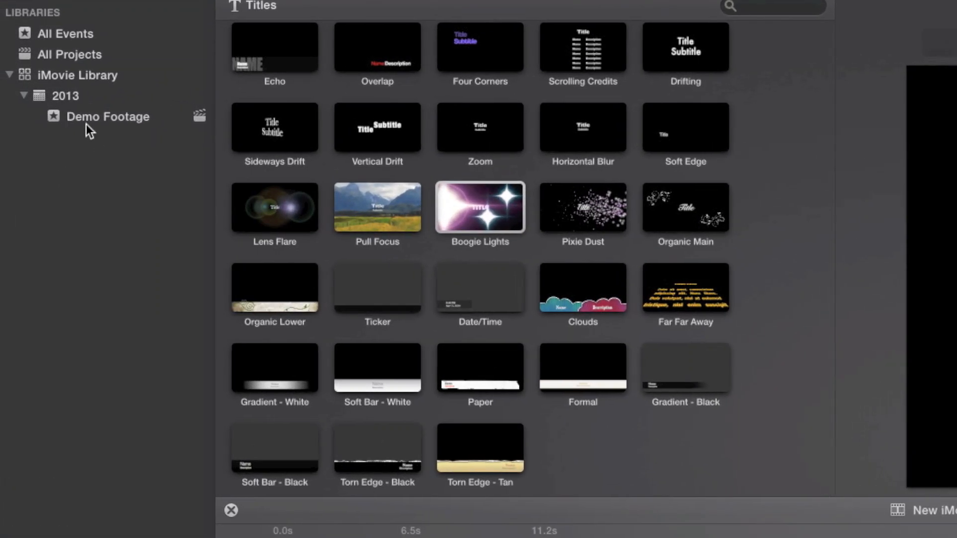
Sort the library's events in ascending order via the sidebar's Sort Events By menu.
{"action": "right_click", "coordinate": [97, 117]}
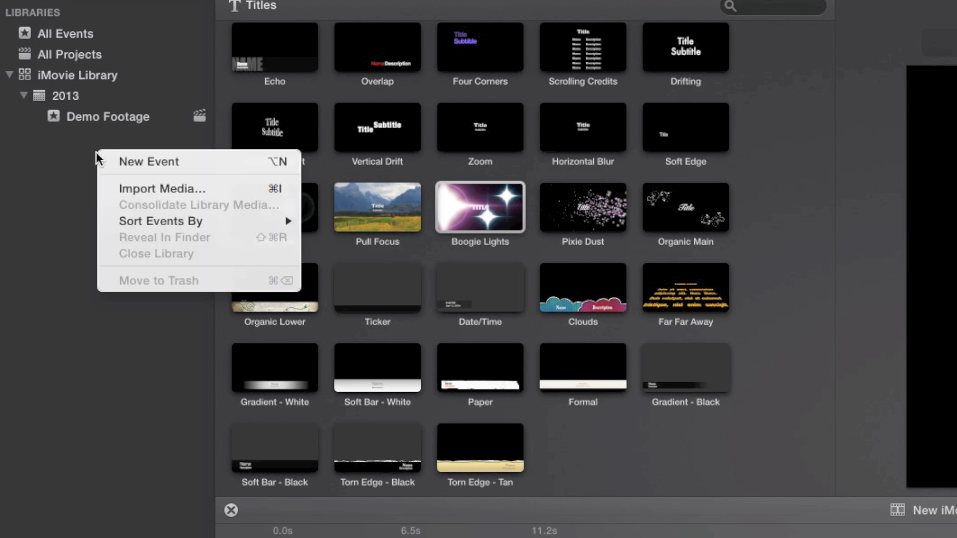
{"action": "mouse_move", "coordinate": [64, 213]}
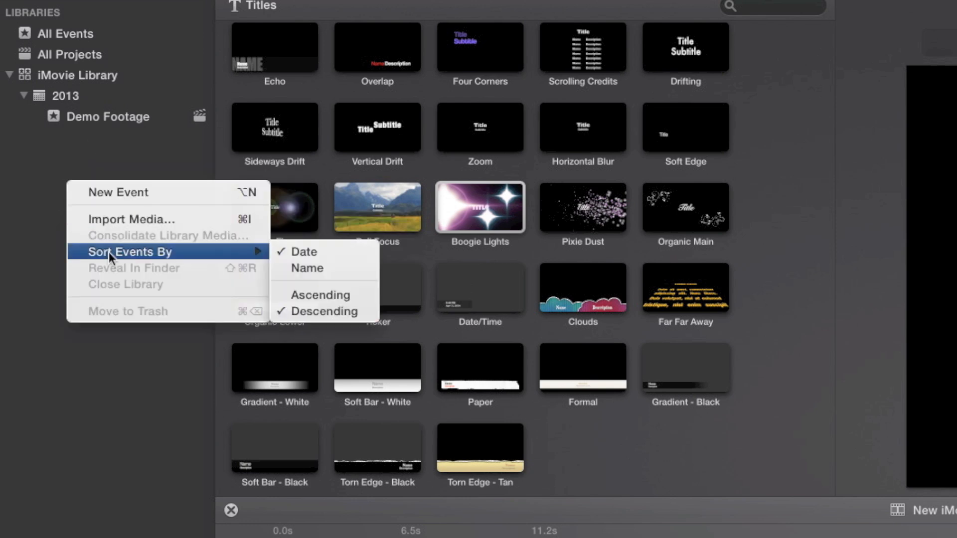
{"action": "mouse_move", "coordinate": [125, 261]}
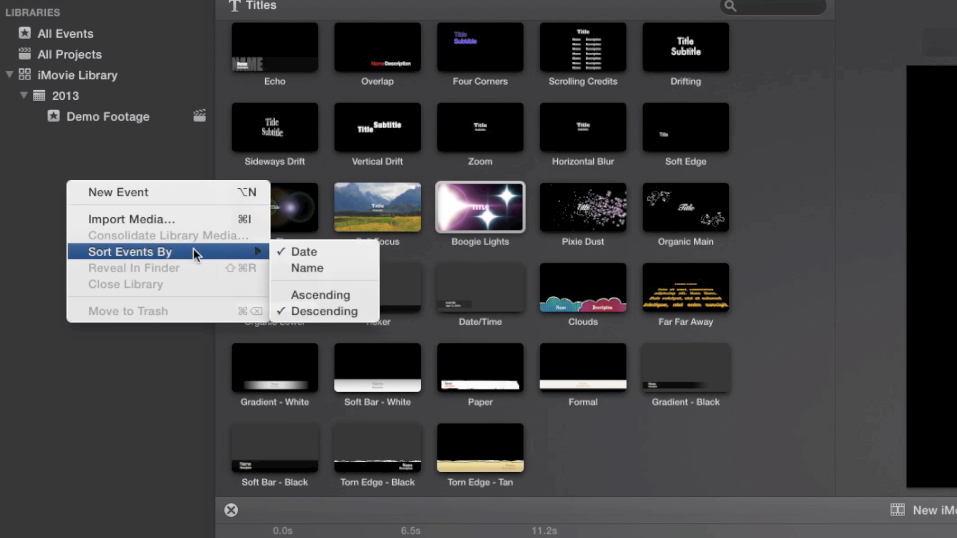
{"action": "mouse_move", "coordinate": [302, 257]}
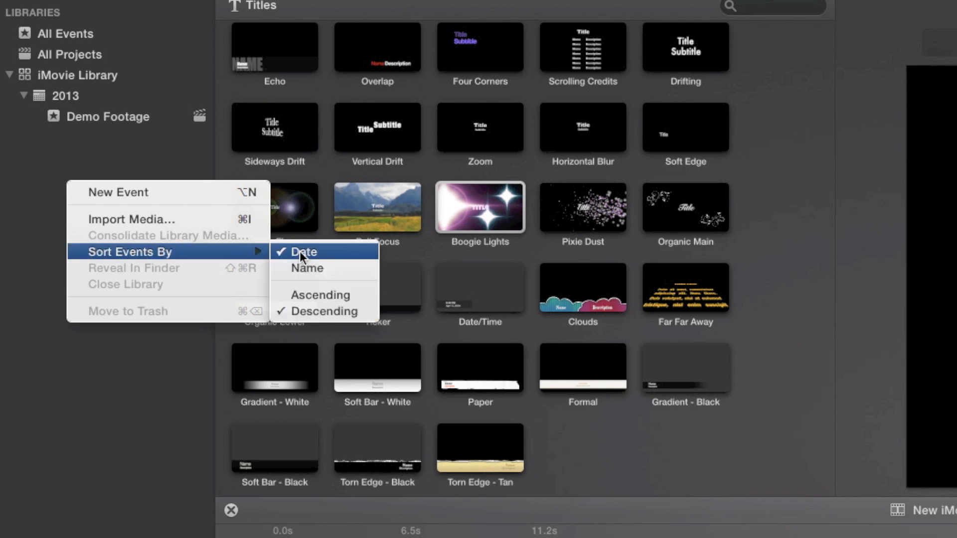
{"action": "mouse_move", "coordinate": [303, 278]}
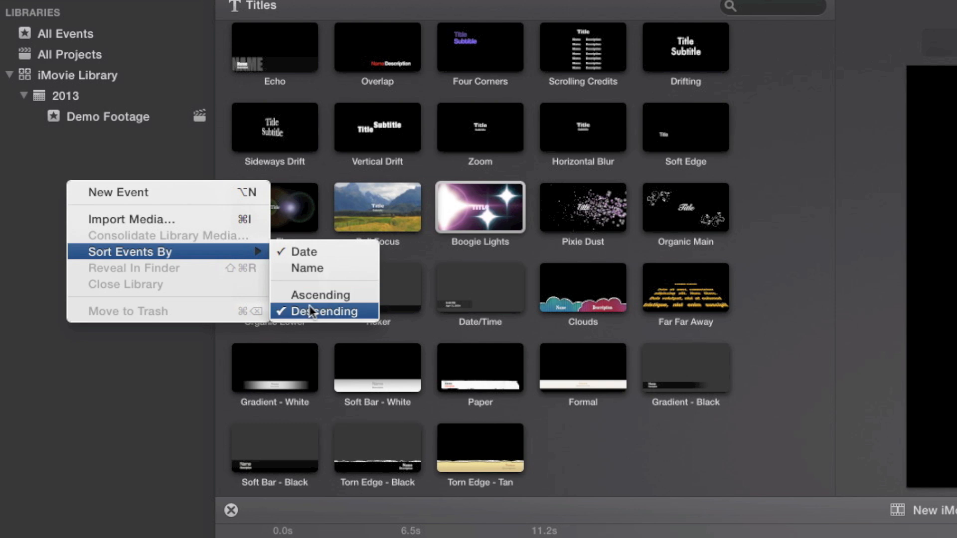
{"action": "mouse_move", "coordinate": [315, 302]}
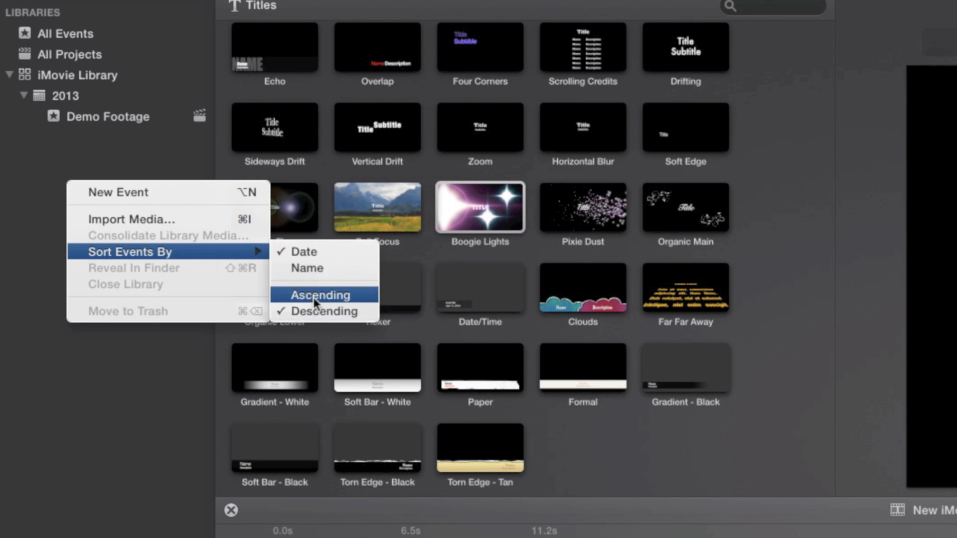
{"action": "left_click", "coordinate": [319, 295]}
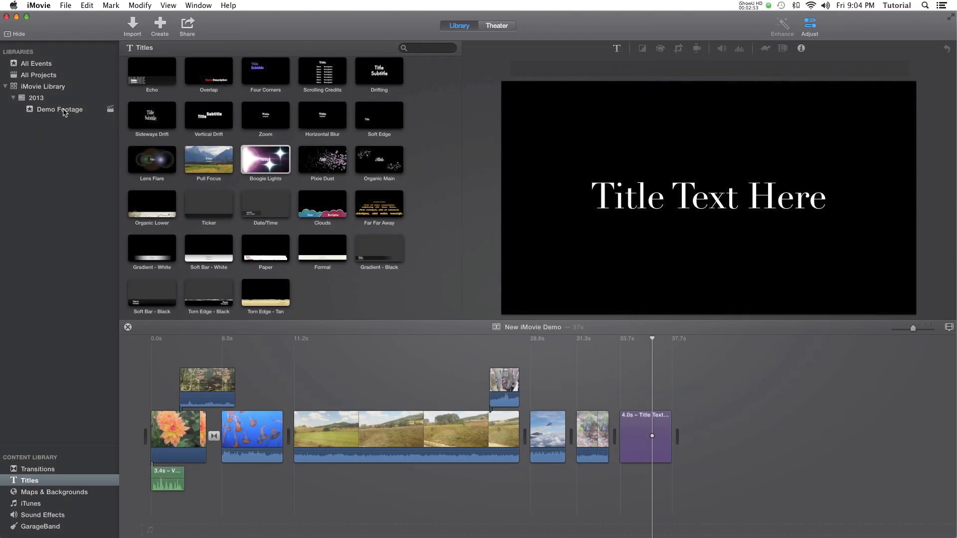
Show the Demo Footage clips and bring up cropping and rotation for the waterfall clip.
{"action": "left_click", "coordinate": [58, 110]}
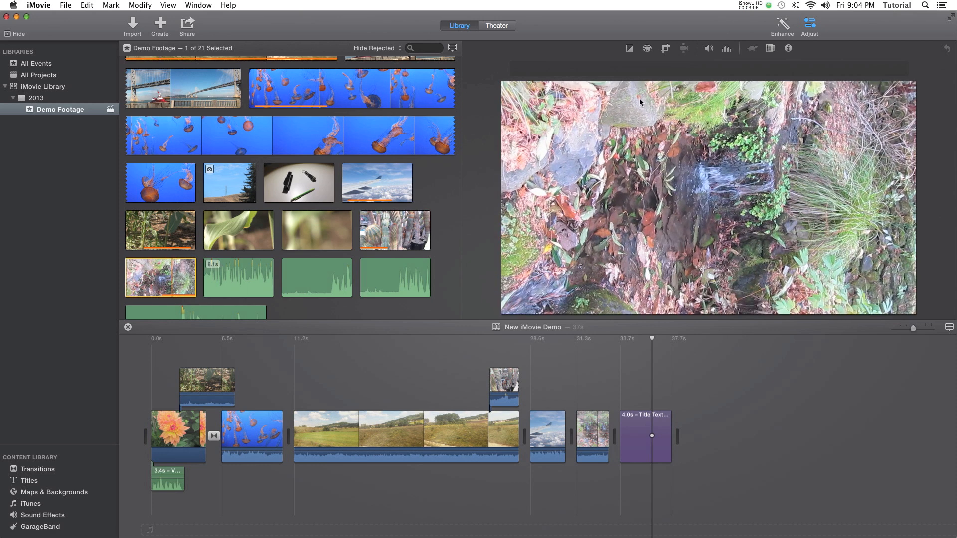
{"action": "left_click", "coordinate": [664, 48]}
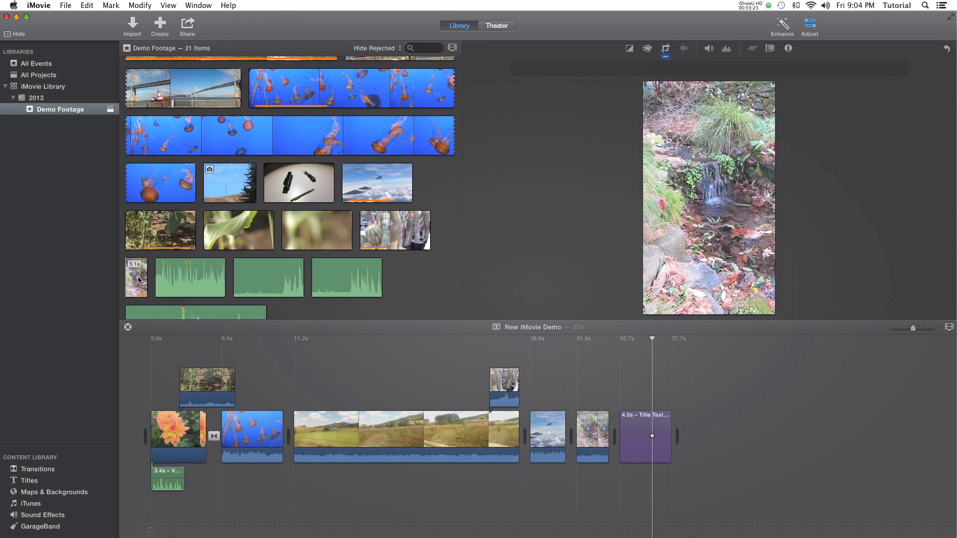
Select the long countryside clip and show its speed settings, currently at normal speed.
{"action": "left_click", "coordinate": [298, 182]}
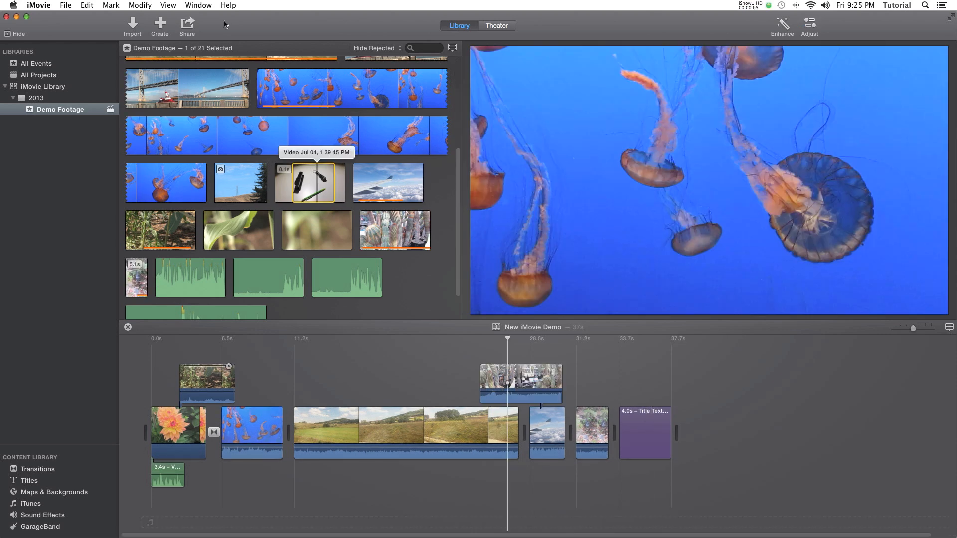
{"action": "mouse_move", "coordinate": [399, 366]}
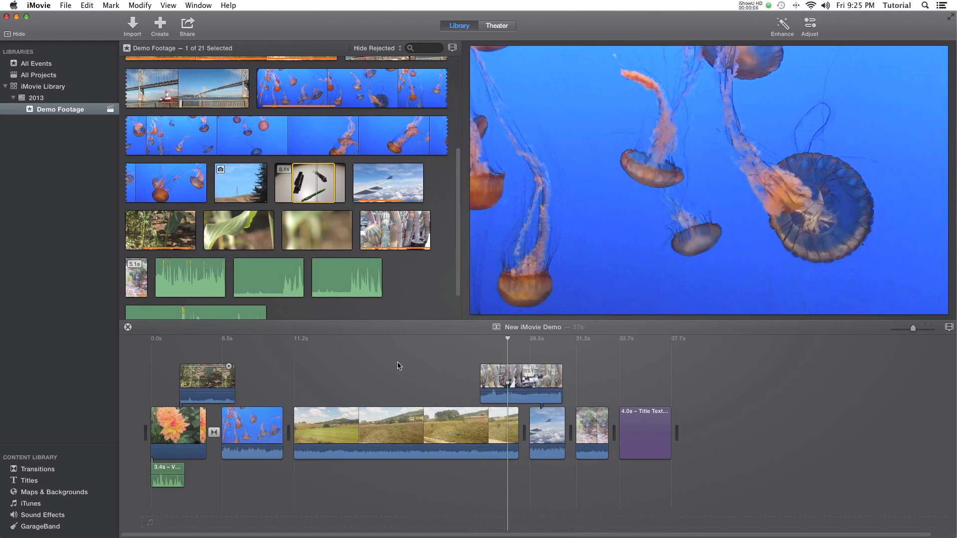
{"action": "left_click", "coordinate": [393, 425]}
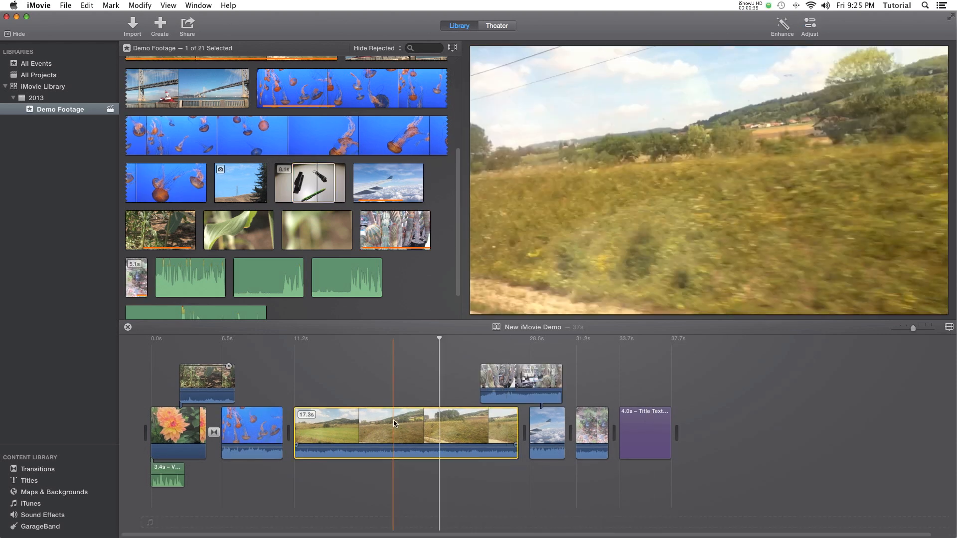
{"action": "right_click", "coordinate": [395, 424]}
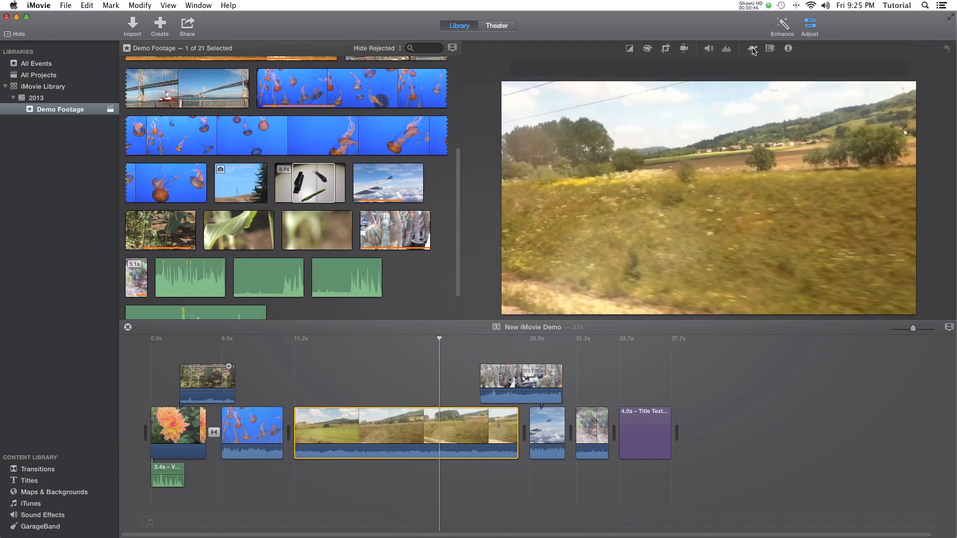
{"action": "left_click", "coordinate": [750, 47]}
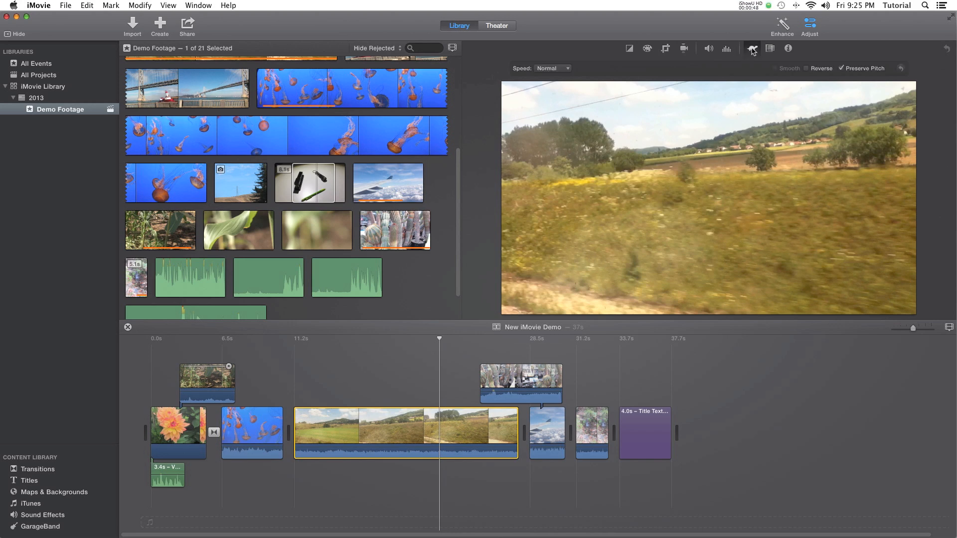